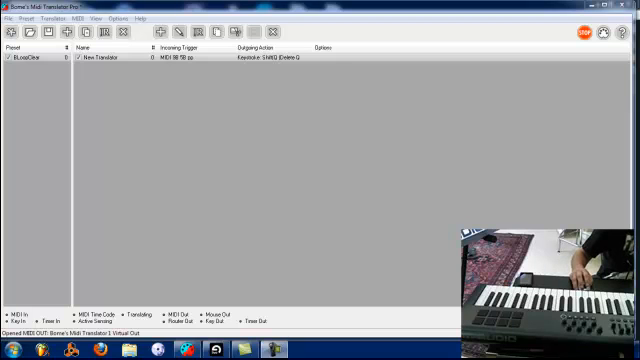
mouse_move(250, 302)
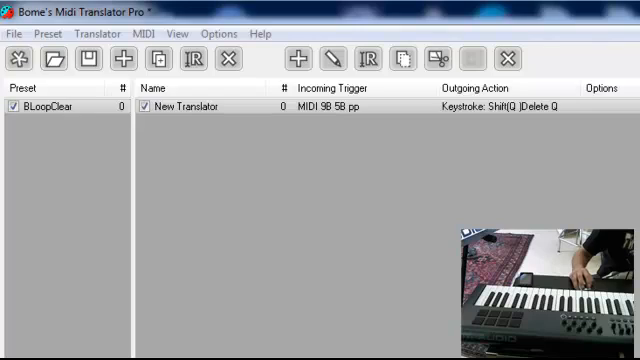
mouse_move(424, 140)
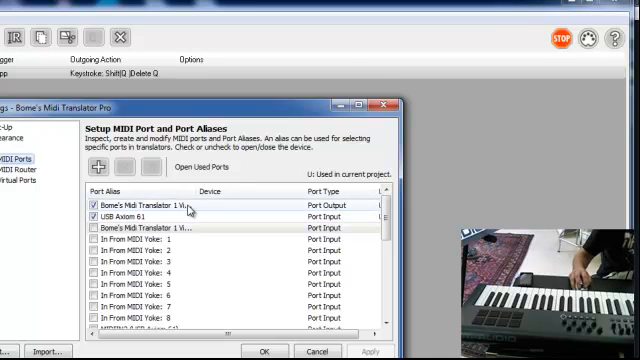
mouse_move(330, 216)
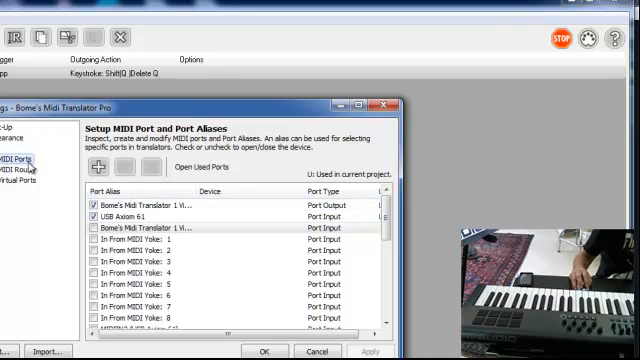
Step: Review the MIDI Router page and the project's routing connections, scrolling through the routes
click(20, 168)
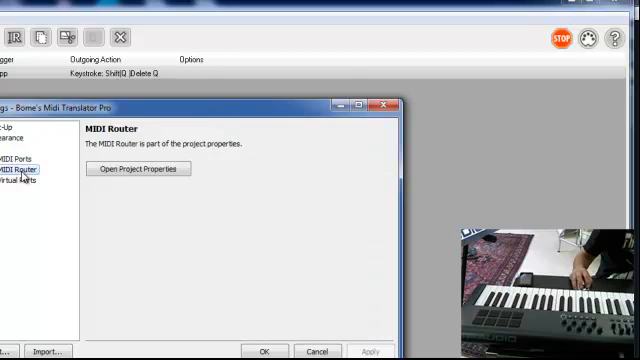
click(140, 168)
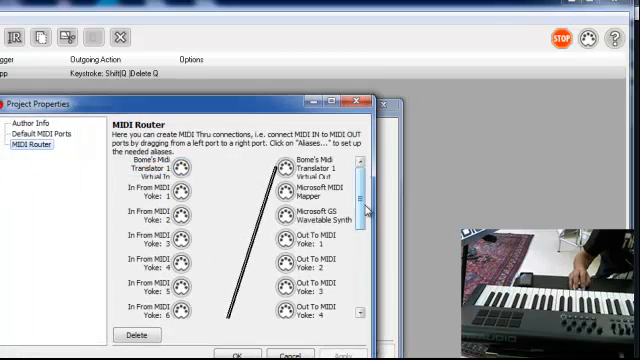
scroll(down, 3)
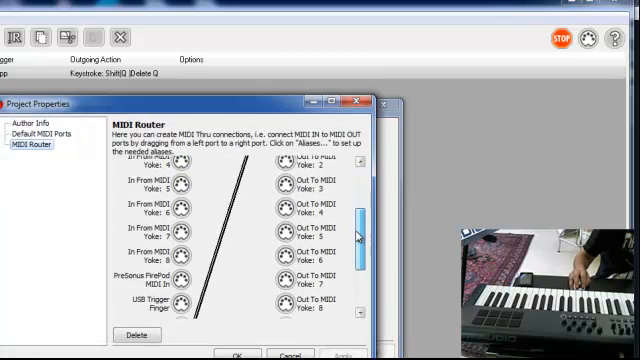
scroll(down, 3)
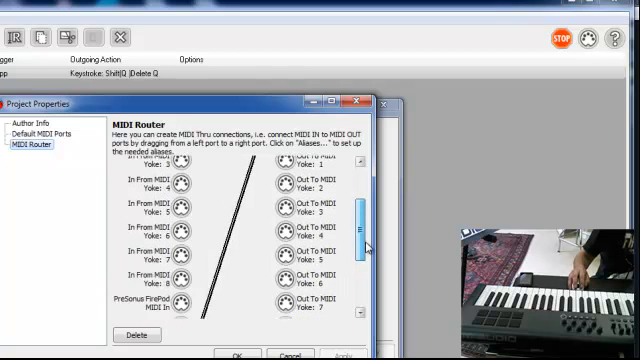
scroll(up, 3)
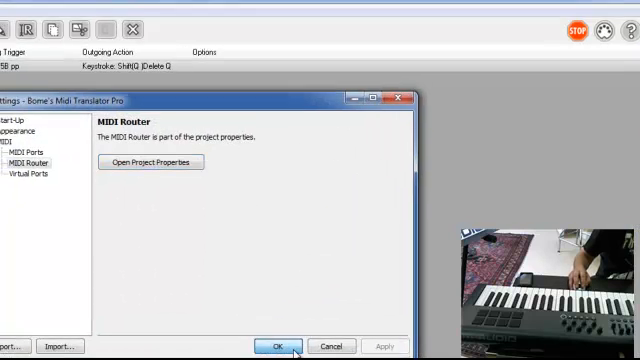
Step: Close the Settings window with OK
click(280, 344)
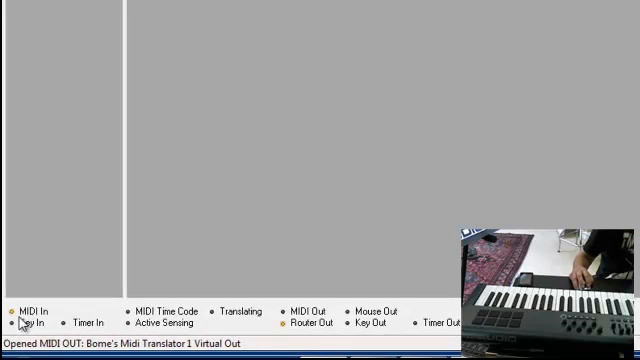
mouse_move(288, 336)
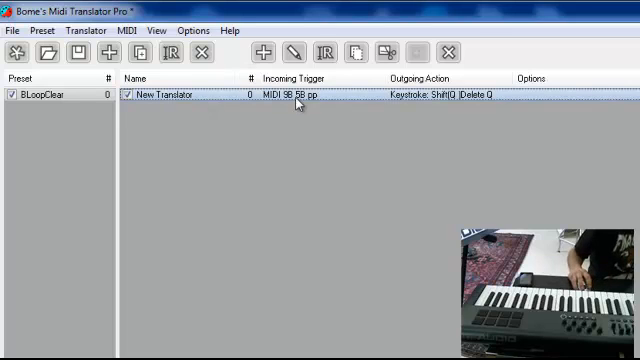
mouse_move(420, 100)
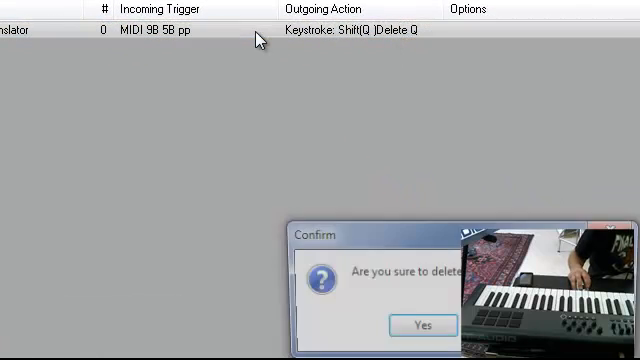
Step: Confirm deleting the old translator, name the new one 'Clear' and begin editing it
click(422, 328)
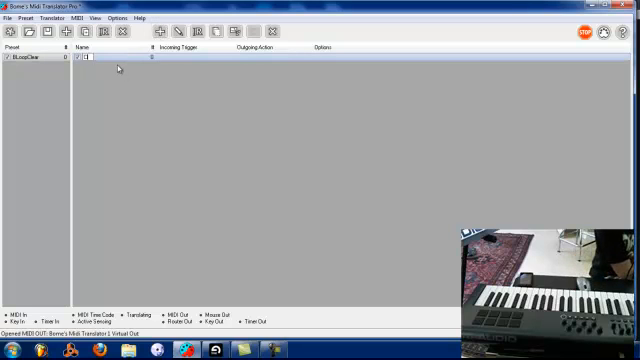
text(Clear)
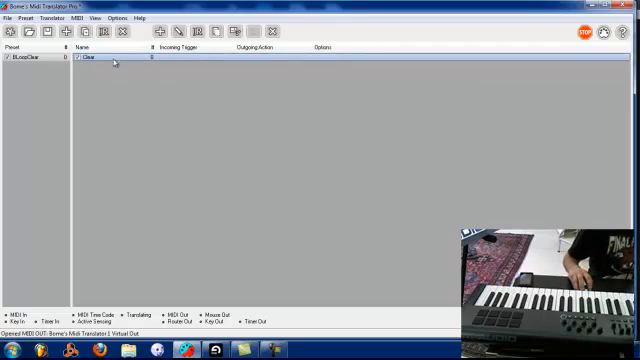
double_click(100, 58)
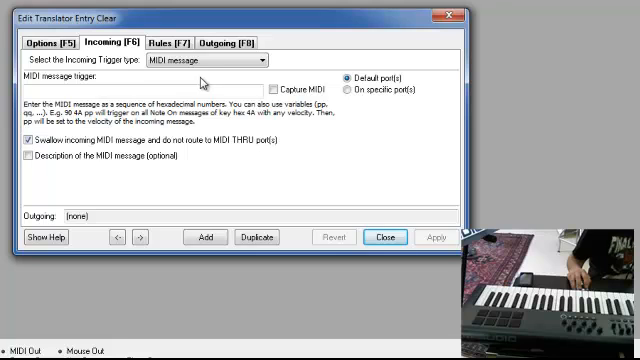
Step: Capture the incoming MIDI trigger and set the outgoing action to a Shift+Delete keystroke
click(276, 88)
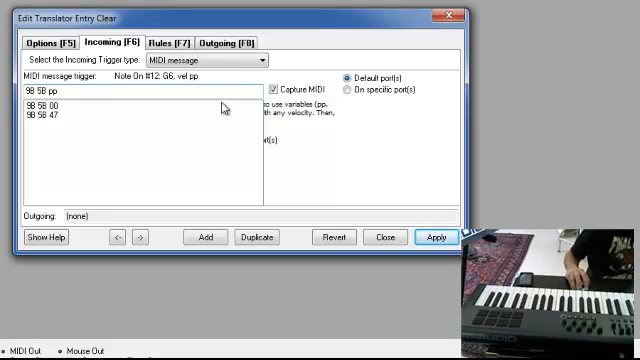
mouse_move(160, 92)
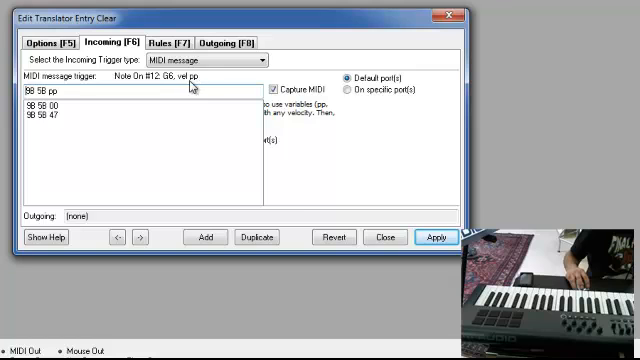
mouse_move(244, 76)
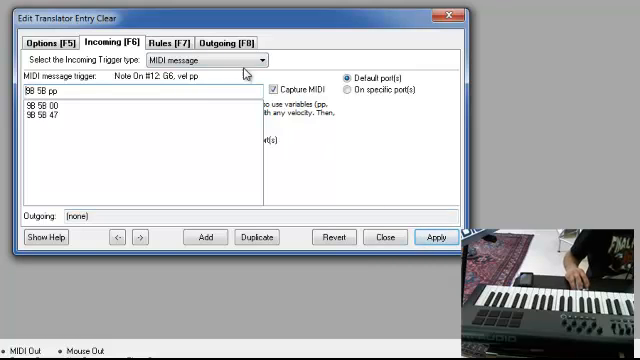
click(234, 38)
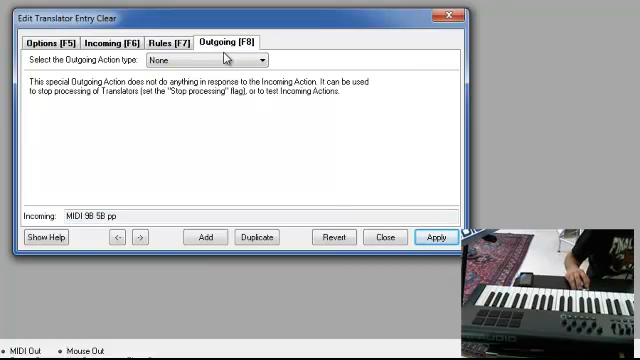
click(256, 60)
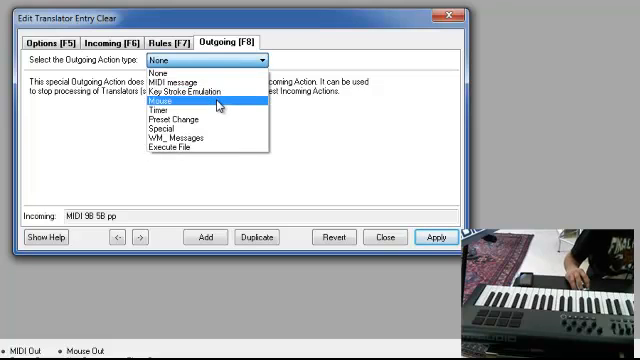
click(200, 90)
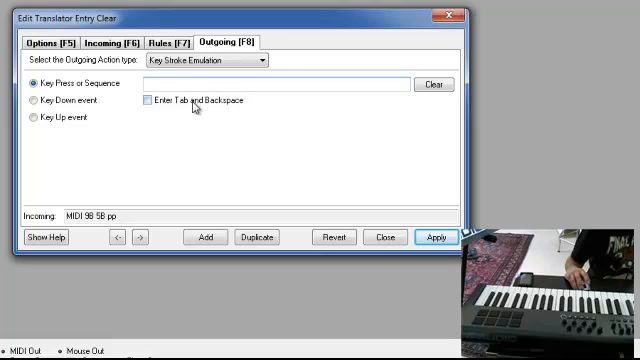
text(Shift(Q)
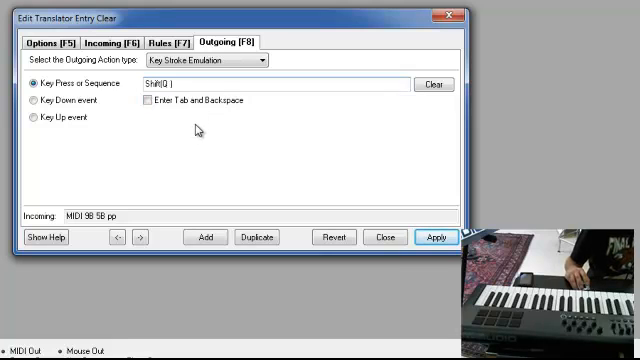
text(Delete Q)
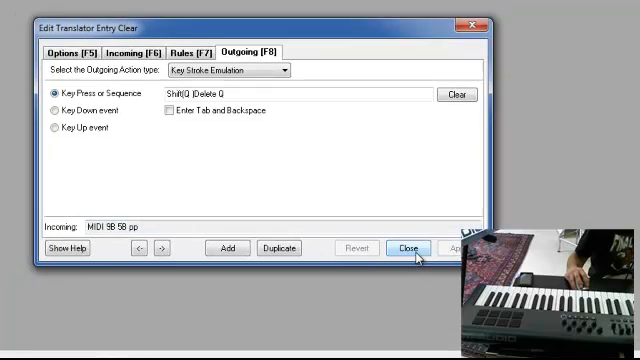
Step: Save the keystroke action and close the Edit Translator Entry dialog
click(396, 248)
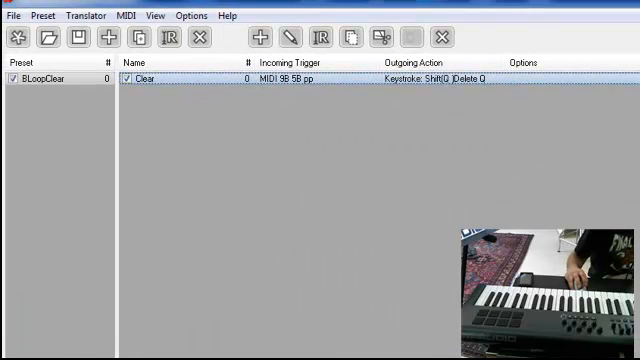
mouse_move(500, 12)
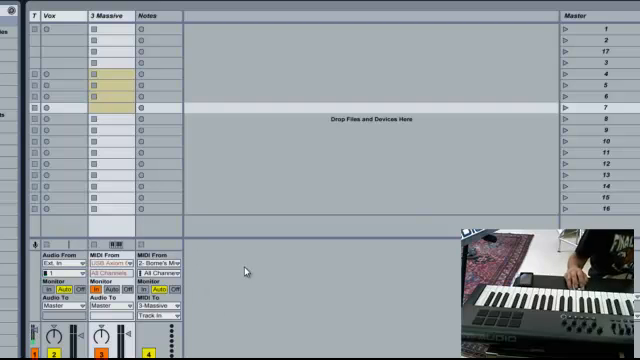
Step: Set the track's MIDI From source to Bome's MIDI Translator 1 and show the clip's Envelopes box
click(160, 254)
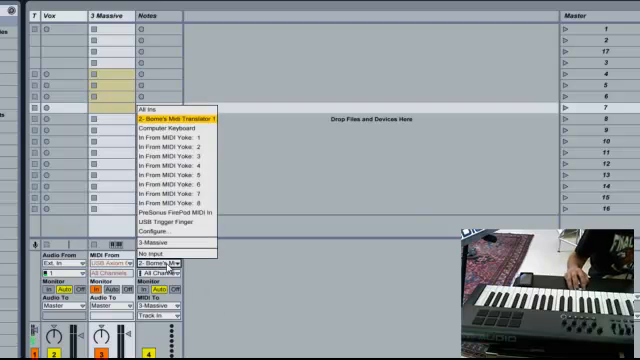
mouse_move(192, 128)
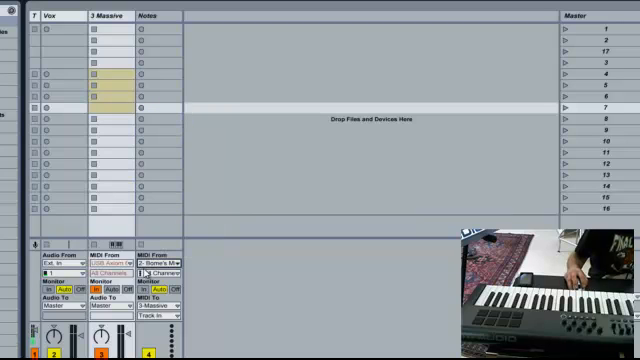
click(164, 256)
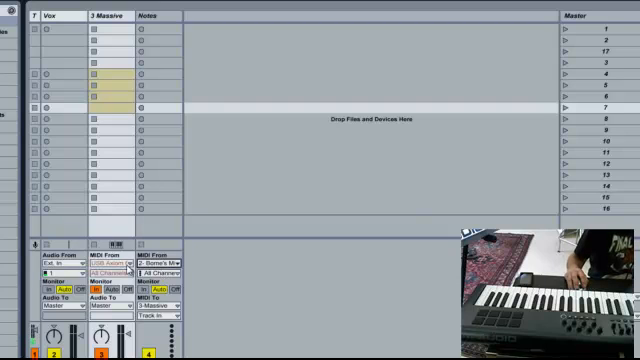
click(104, 258)
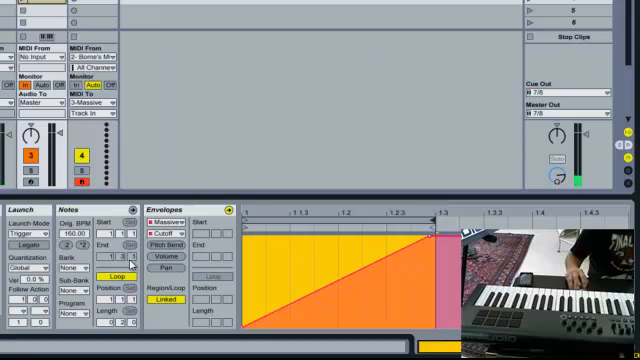
Step: Duplicate the Env Clips and draw one envelope into a triangle peak, leaving rising and falling shapes
click(32, 272)
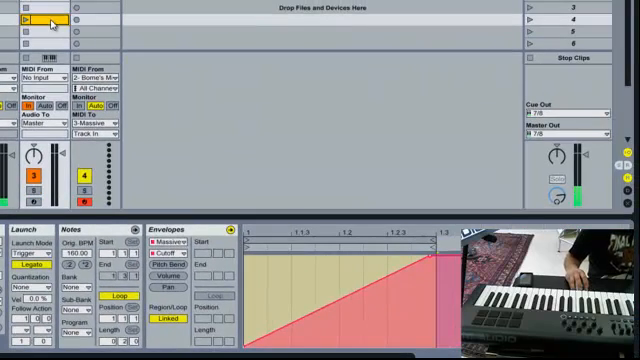
click(36, 20)
text(Env Clip 1)
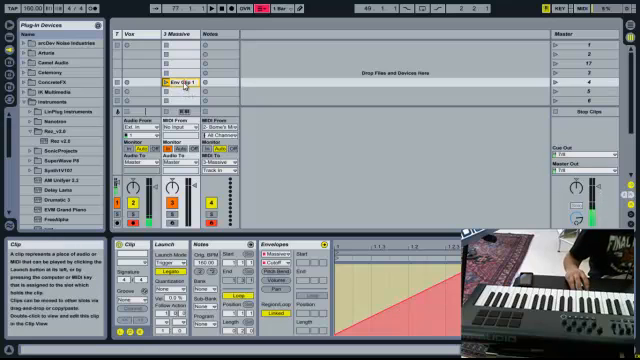
click(180, 80)
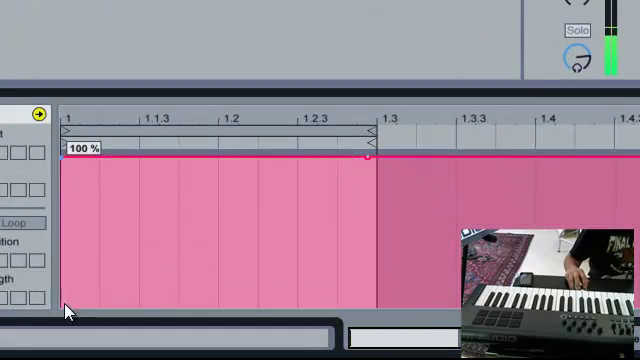
drag(370, 156, 370, 304)
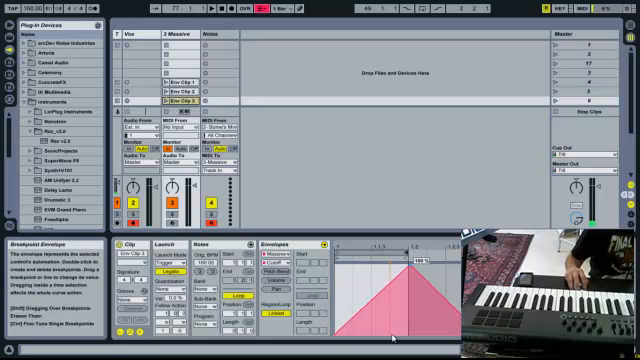
click(184, 98)
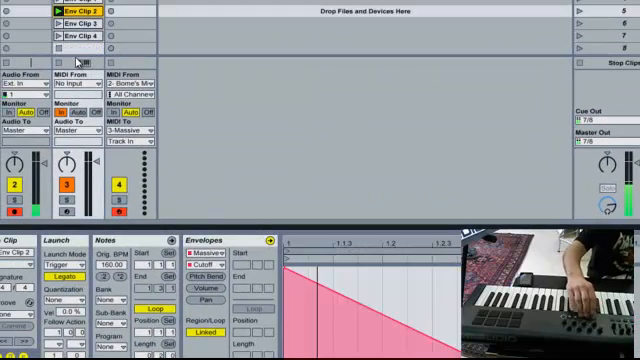
Step: Show another Env Clip's rising envelope in the clip view
click(78, 14)
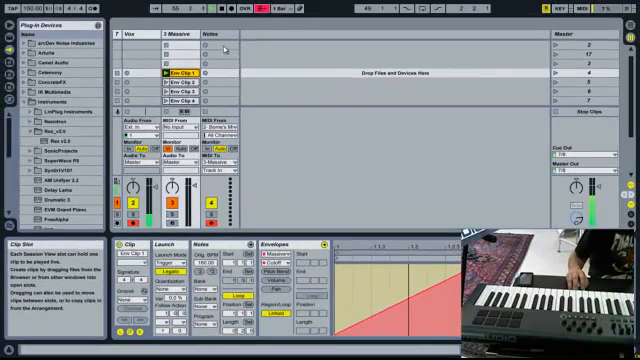
Step: Assign the Q key to Notes slot 1 using Key Map mode
click(212, 48)
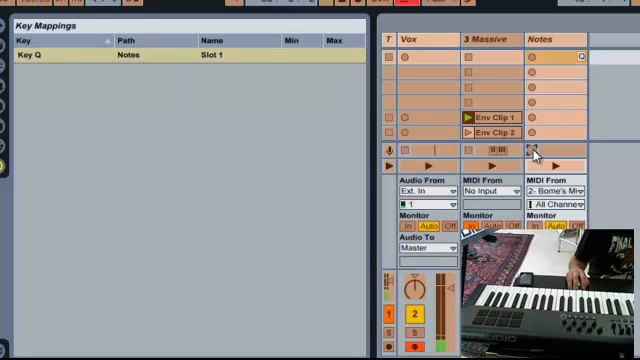
click(534, 152)
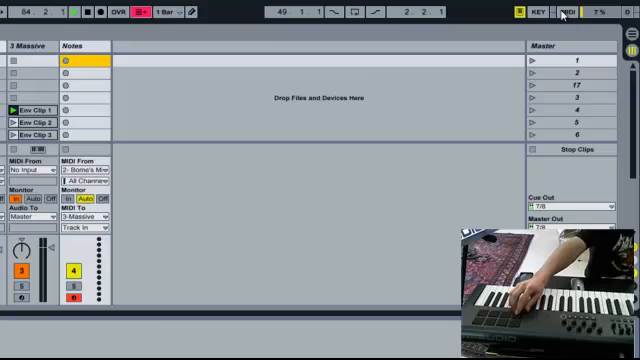
click(70, 62)
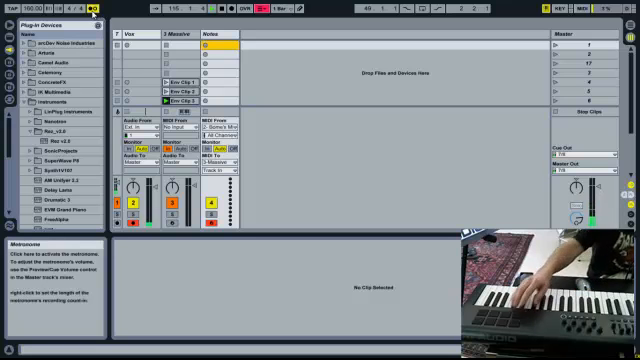
Step: Launch Env Clips 1, 2 and 3 on the Massive track in turn to hear each wobble shape
click(98, 18)
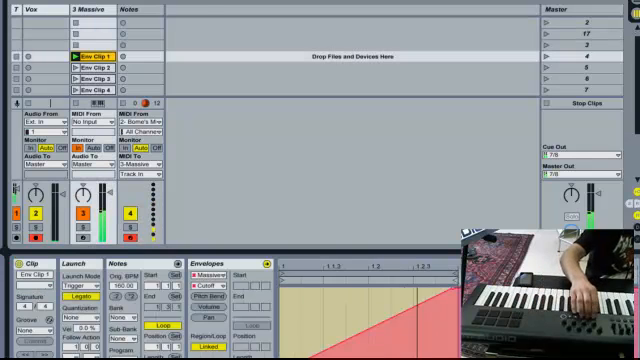
click(90, 64)
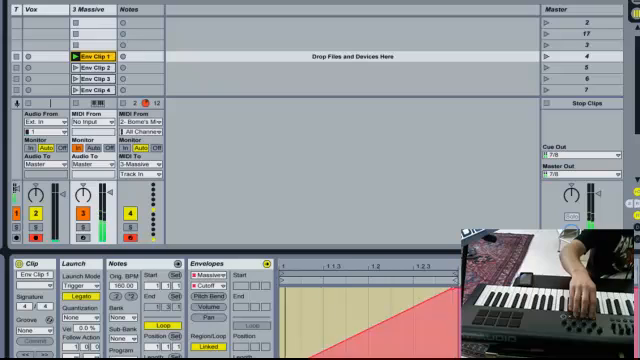
click(86, 62)
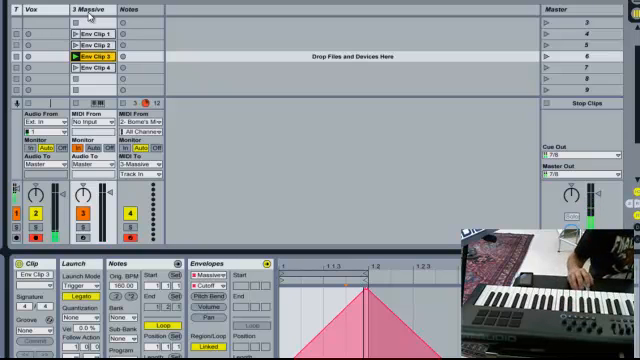
click(90, 120)
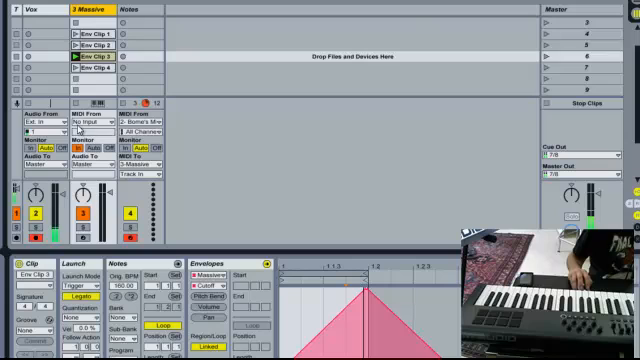